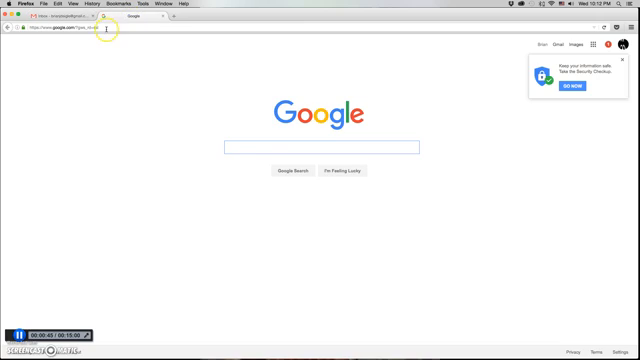
# Step: Search Google for 'mail merge app script google' and open the Simple Mail Merge tutorial
pyautogui.click(262, 149)
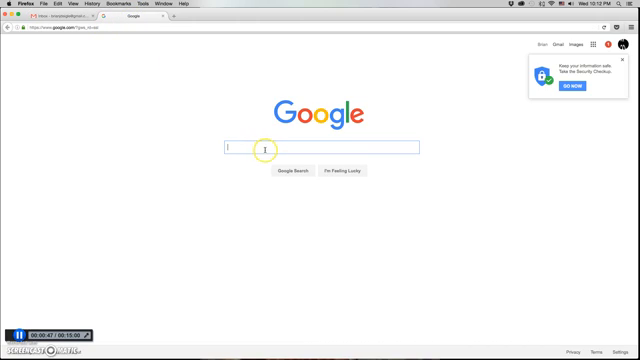
pyautogui.write('mail merge app script google')
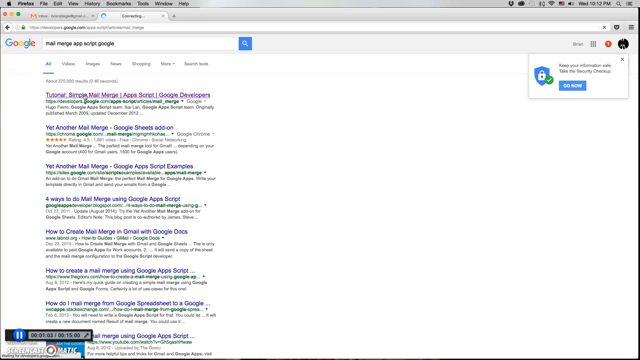
# Step: Load the Simple Mail Merge tutorial and scroll through its Goal, Prerequisites and Index sections
pyautogui.click(80, 72)
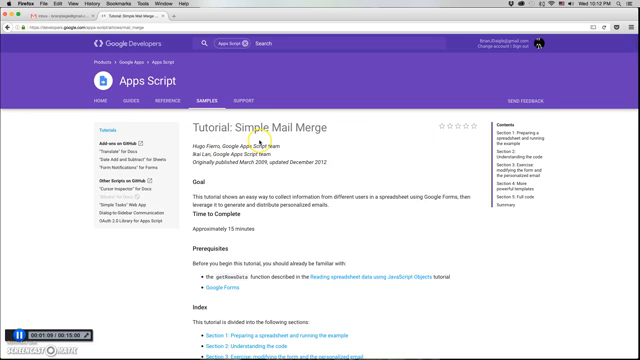
pyautogui.scroll(-3)
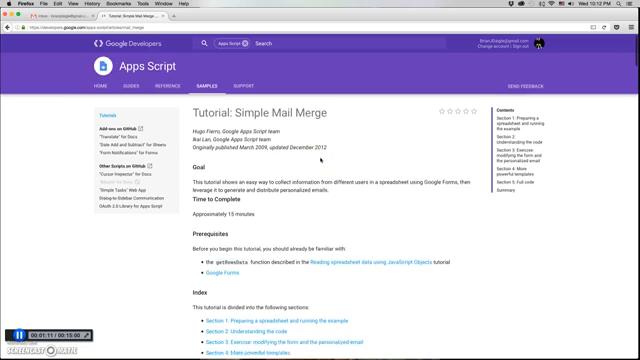
pyautogui.scroll(-3)
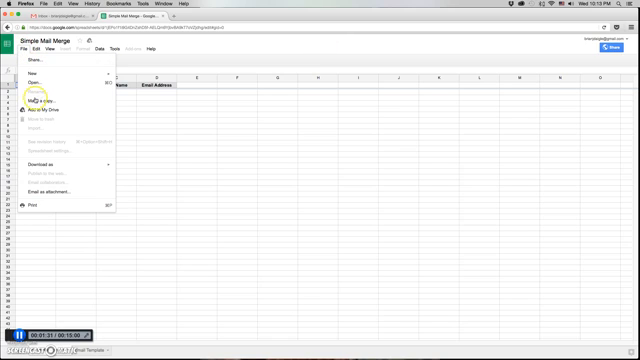
# Step: Make a personal copy of the spreadsheet titled 'Copy of Simple Mail Merge'
pyautogui.click(42, 98)
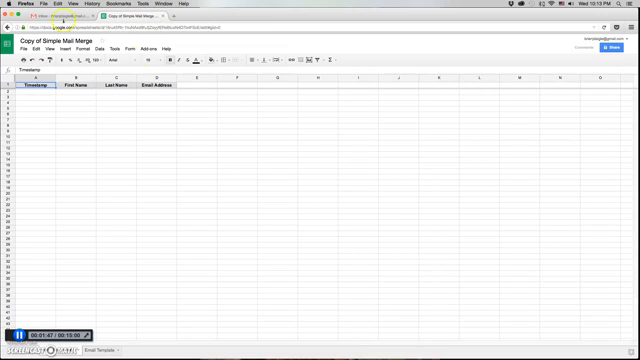
pyautogui.moveTo(213, 240)
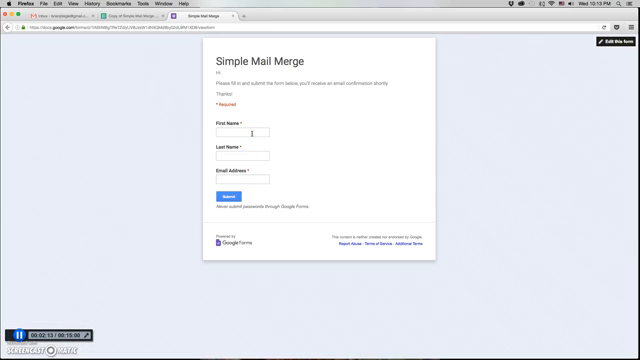
# Step: Enter a first name, last name and email address on the form and submit it
pyautogui.write('Brian')
pyautogui.write('Da')
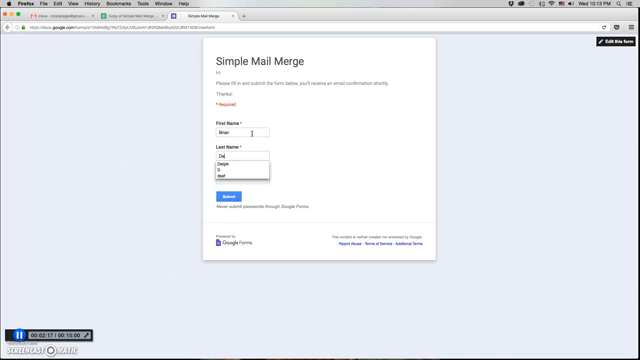
pyautogui.click(218, 163)
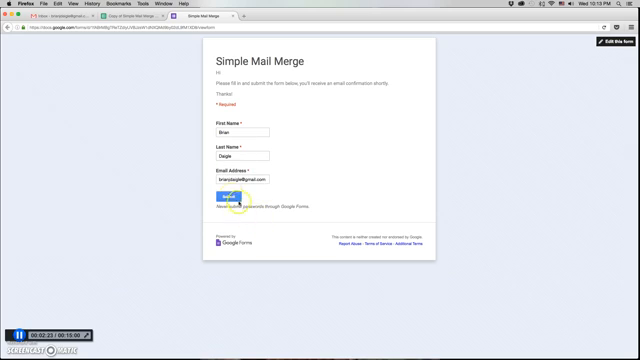
pyautogui.click(221, 194)
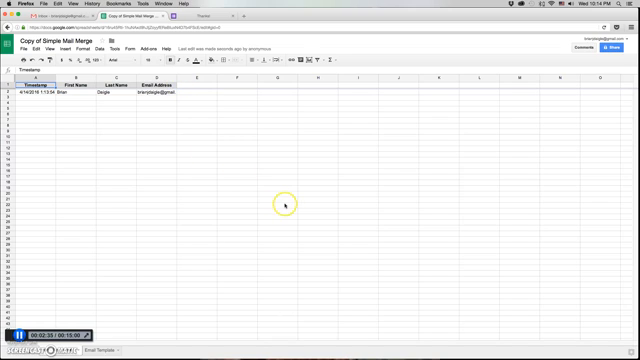
pyautogui.moveTo(91, 273)
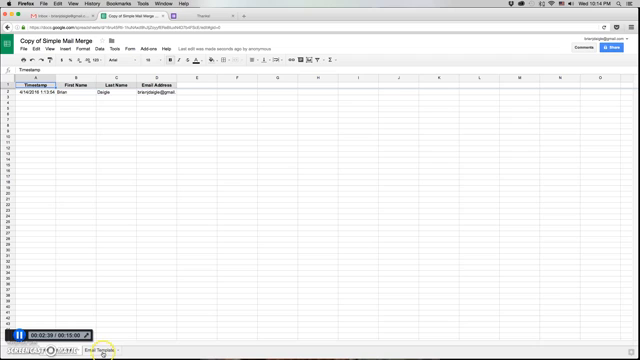
# Step: Check row 2 for the new response, then switch to the Email Template sheet
pyautogui.click(156, 349)
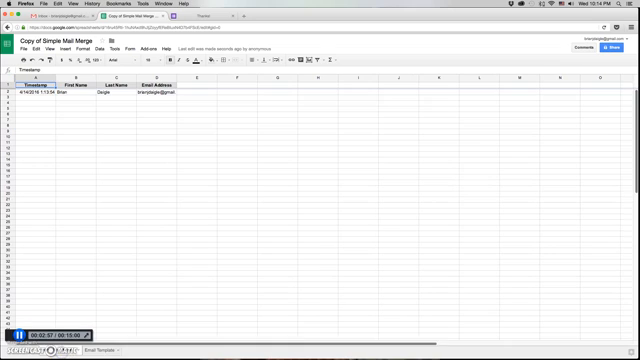
pyautogui.moveTo(178, 95)
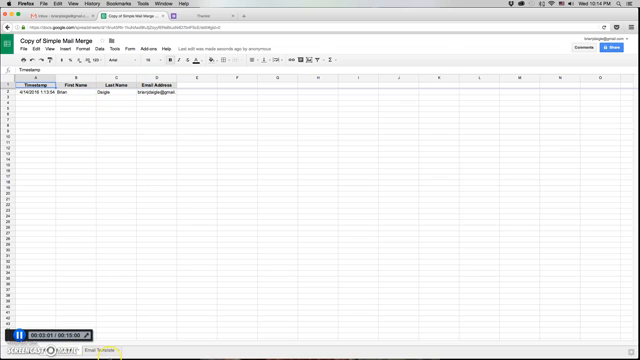
pyautogui.click(102, 351)
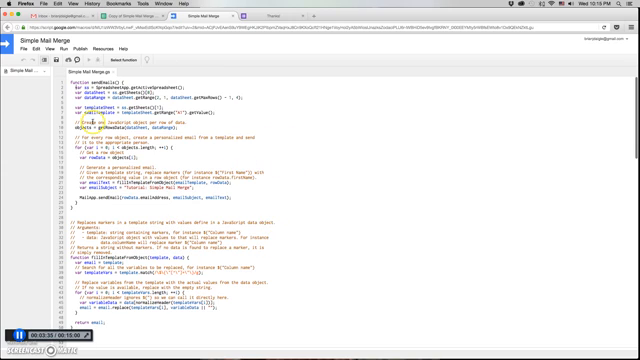
# Step: Scroll through the Simple Mail Merge.gs sendEmails code and bring up the Run menu
pyautogui.scroll(-3)
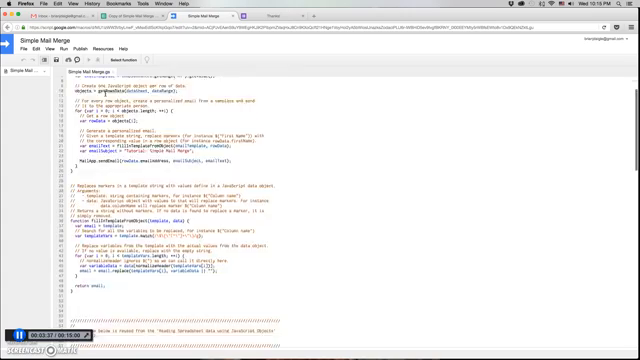
pyautogui.scroll(-3)
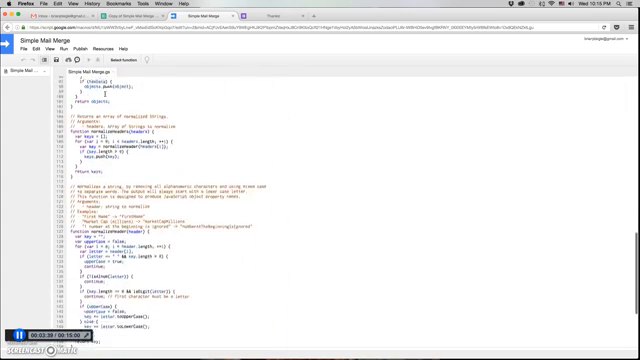
pyautogui.scroll(-3)
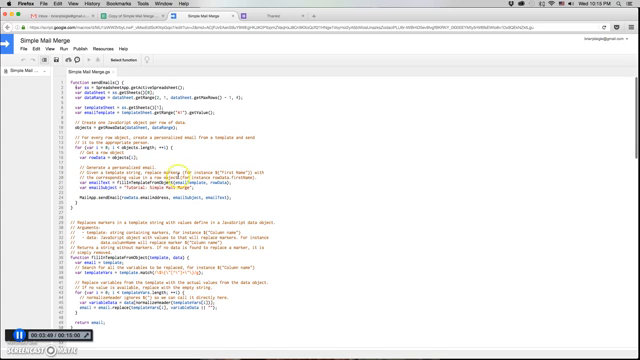
pyautogui.scroll(-3)
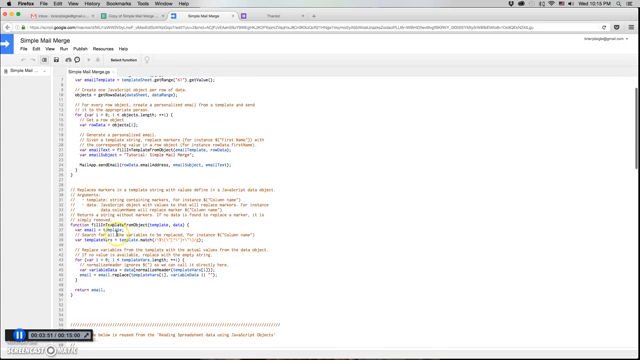
pyautogui.scroll(-3)
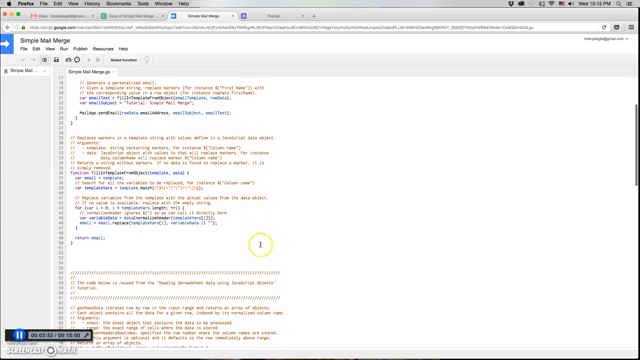
pyautogui.scroll(-3)
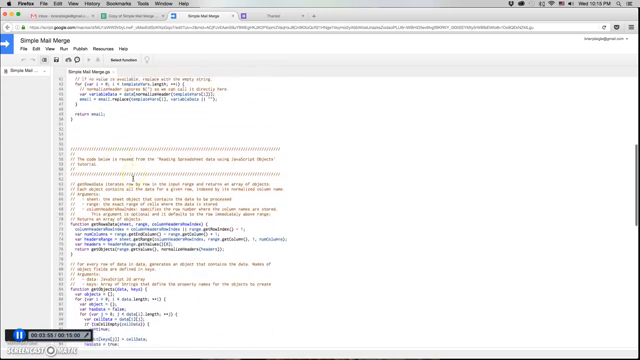
pyautogui.scroll(3)
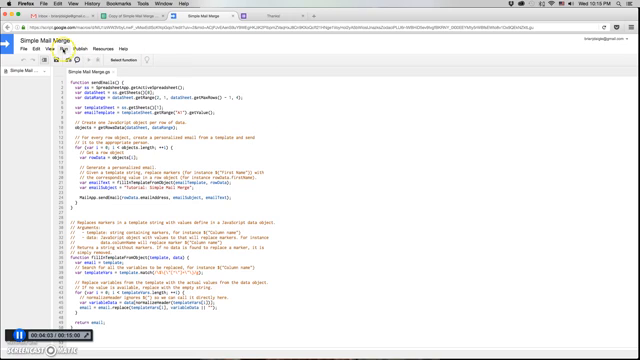
pyautogui.click(59, 49)
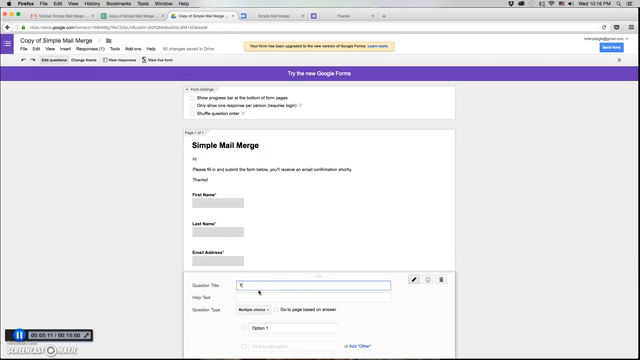
# Step: Add a 'Title' choose-from-a-list question with options Mr., Ms., Mrs., Miss and Dr
pyautogui.write('Title')
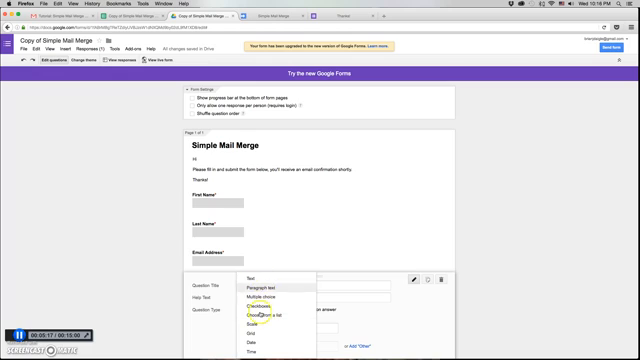
pyautogui.click(283, 318)
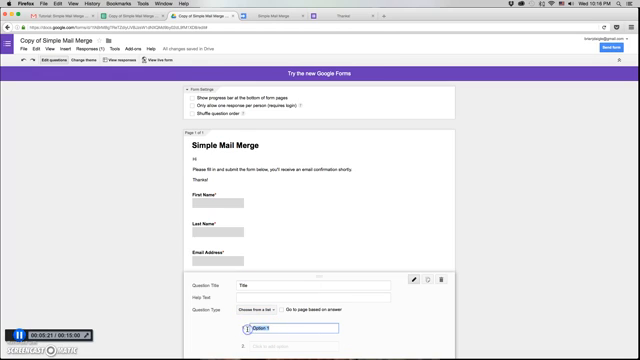
pyautogui.write('Mr.')
pyautogui.click(294, 347)
pyautogui.write('Ms.')
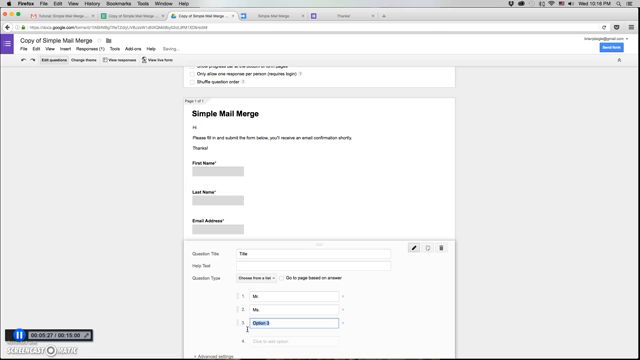
pyautogui.write('M')
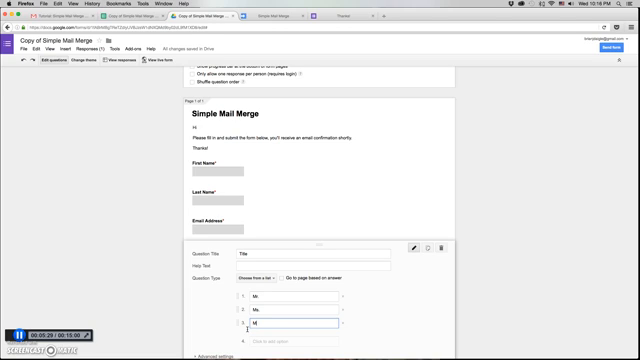
pyautogui.write('rs.')
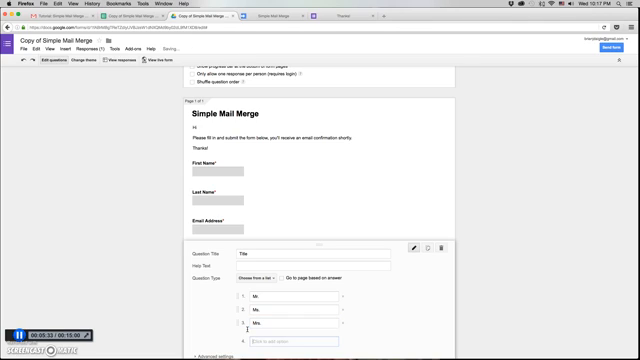
pyautogui.write('Miss')
pyautogui.write('Dr')
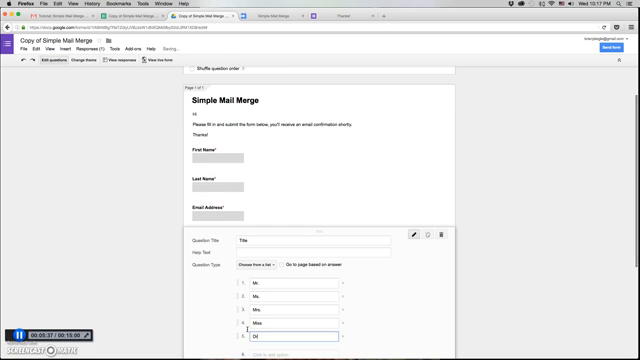
pyautogui.scroll(-3)
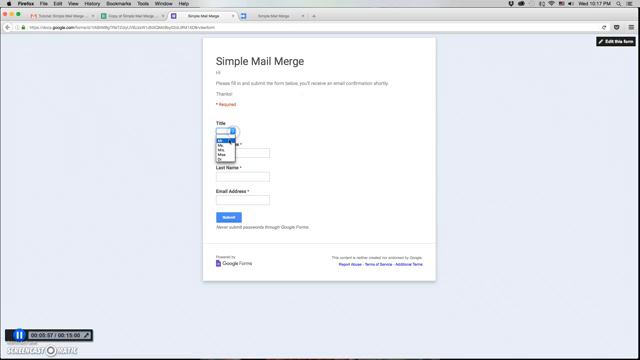
# Step: On the live form, choose Mr. as Title and enter Brian as First Name
pyautogui.click(211, 147)
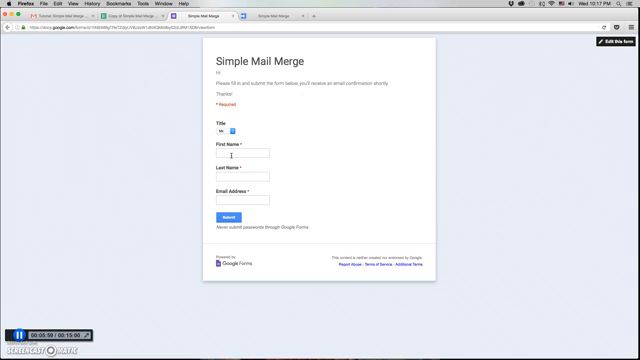
pyautogui.write('Brian')
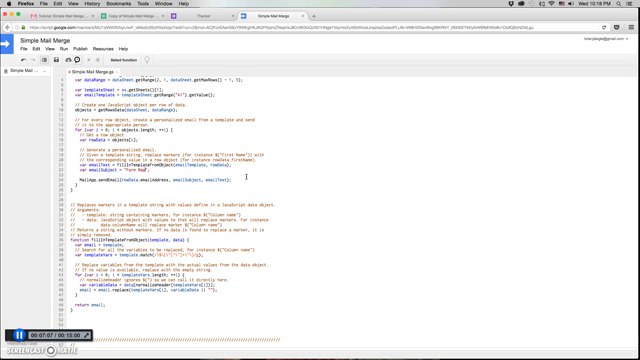
# Step: Change the emailSubject string in sendEmails to 'Form Reply'
pyautogui.scroll(-3)
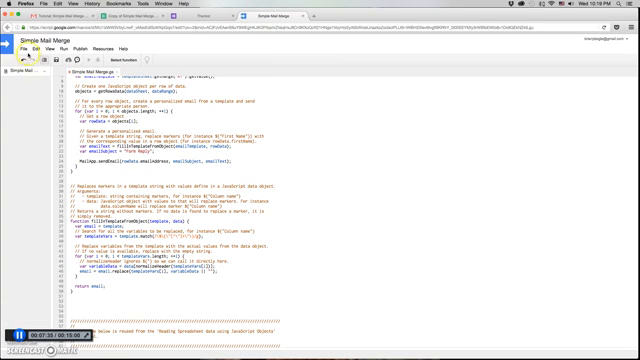
# Step: Save the script and run sendEmails to send the Form Reply emails
pyautogui.click(22, 45)
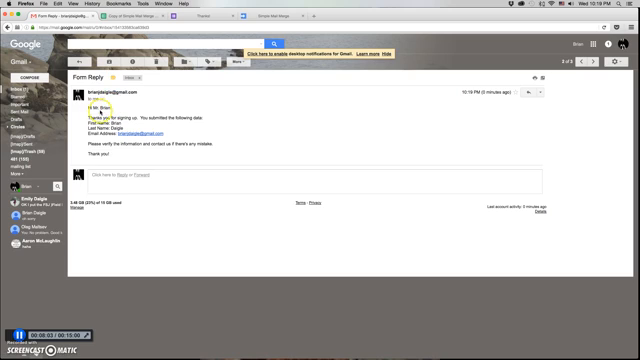
# Step: Return to the Gmail inbox after reading the 'Hi Mr. Brian' Form Reply email
pyautogui.click(88, 64)
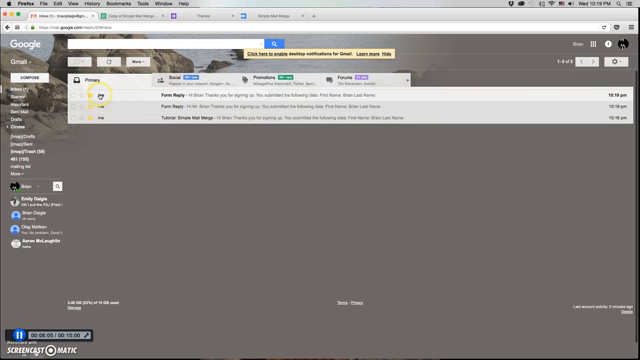